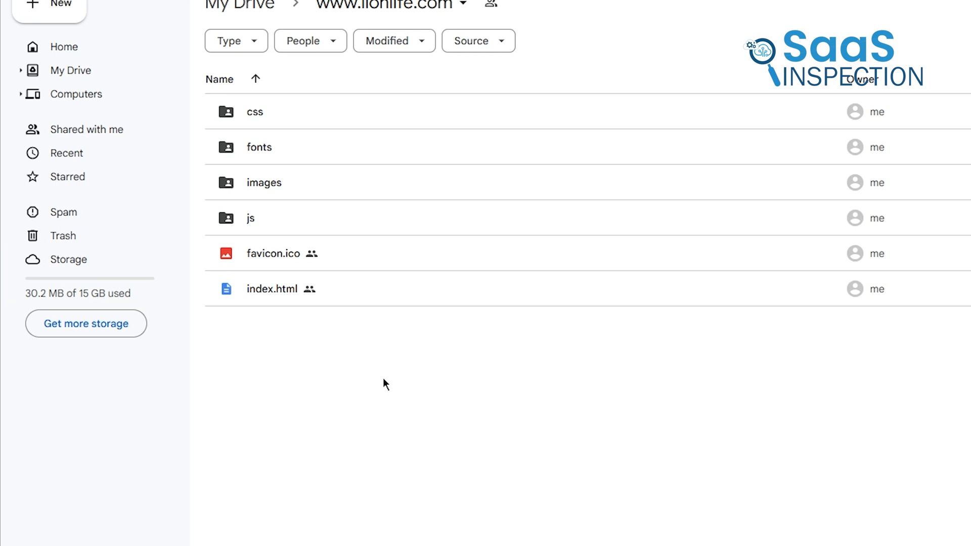
- Open index.html to view the live Life of Lion site and browse its About and Our Features sections
double_click(271, 288)
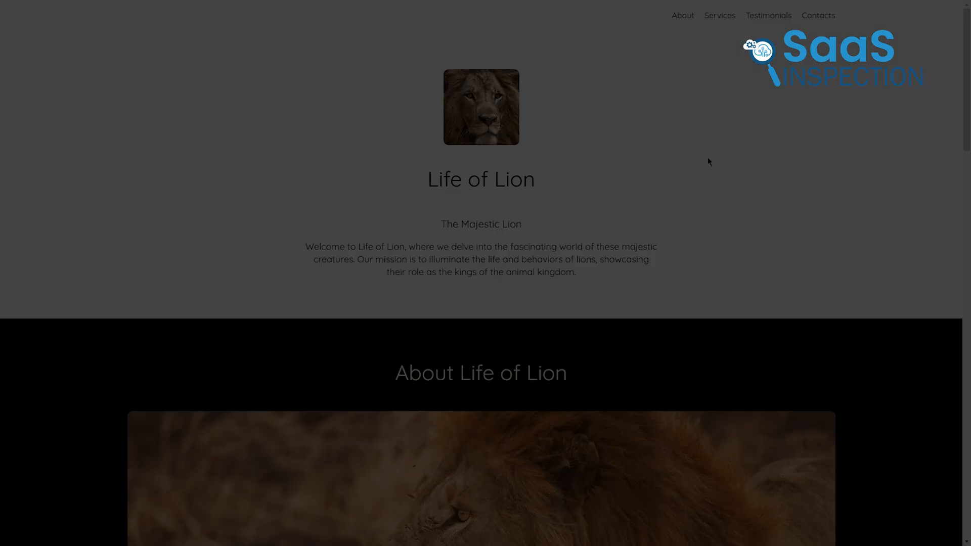
scroll(down, 3)
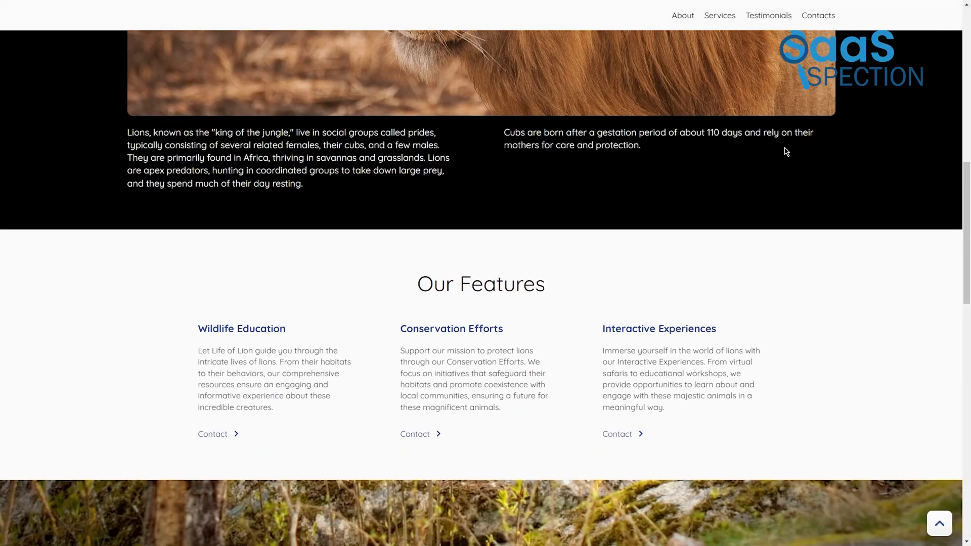
scroll(up, 3)
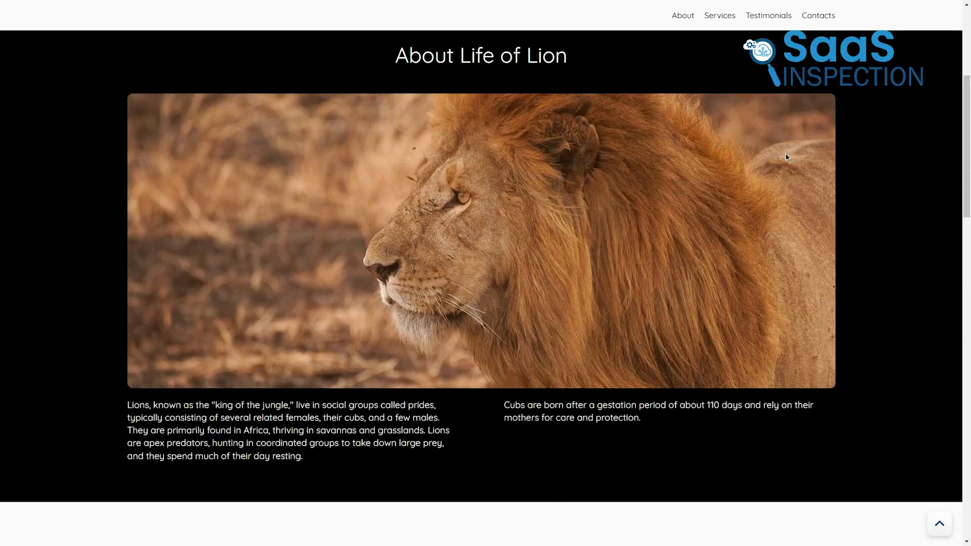